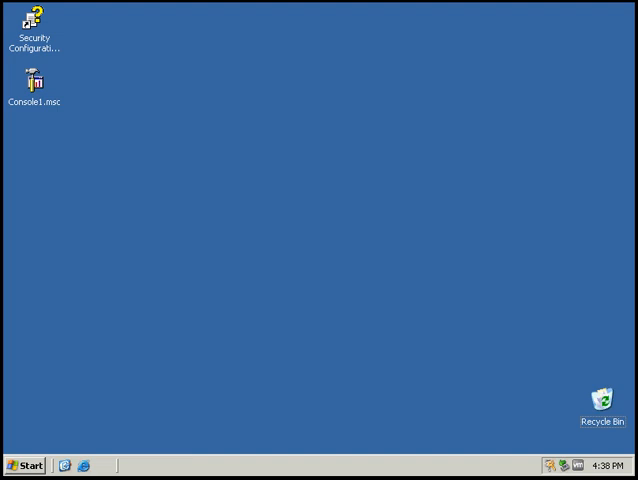
mouse_move(37, 285)
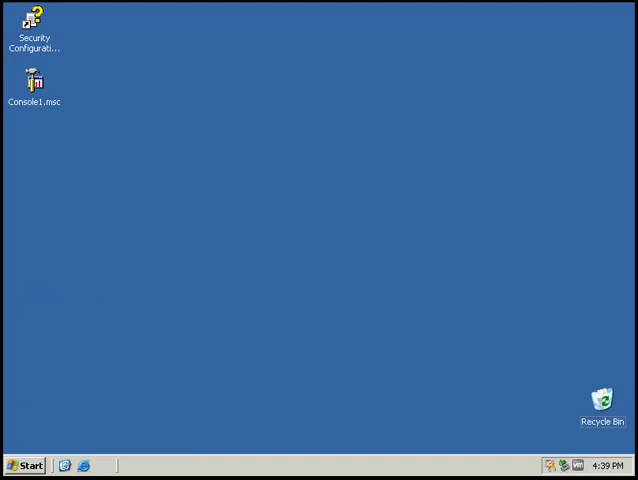
- Launch Active Directory Users and Computers from the Start menu's Administrative Tools
click(23, 465)
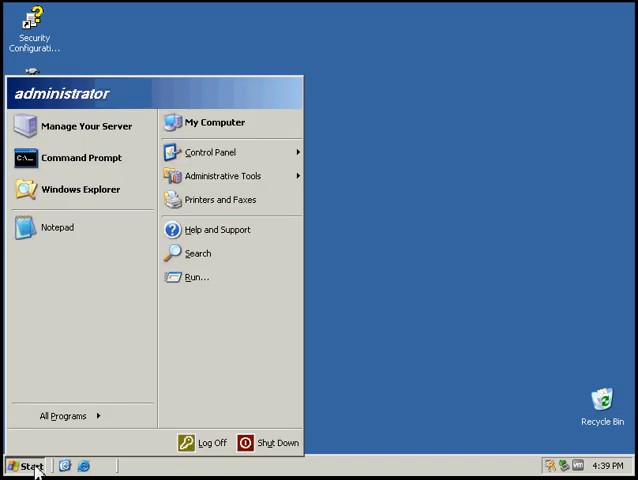
click(222, 176)
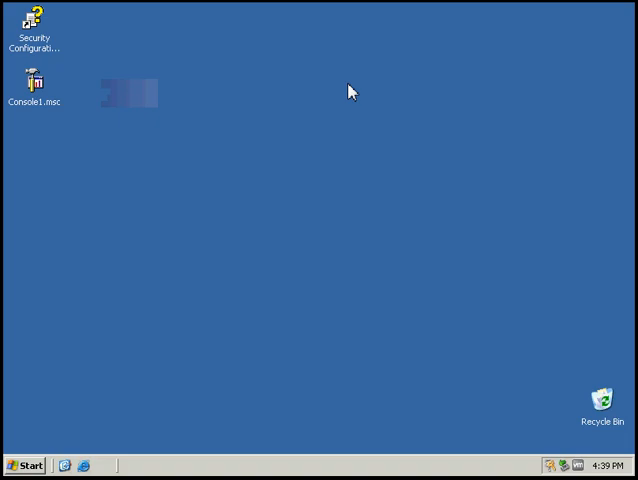
- Expand the domain and show the Group Policy tab in OU Test's properties
double_click(37, 82)
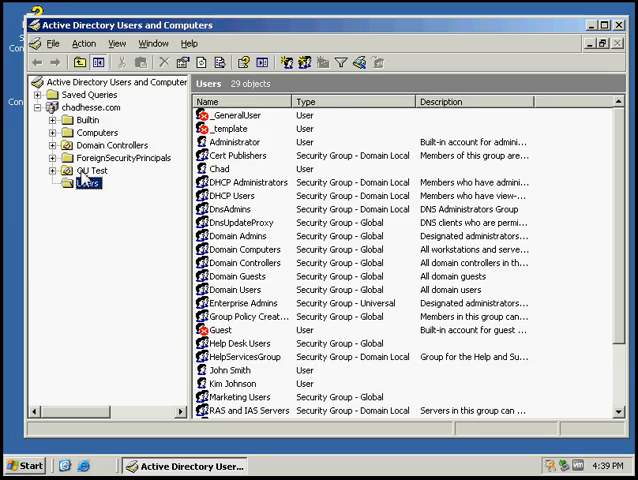
right_click(90, 183)
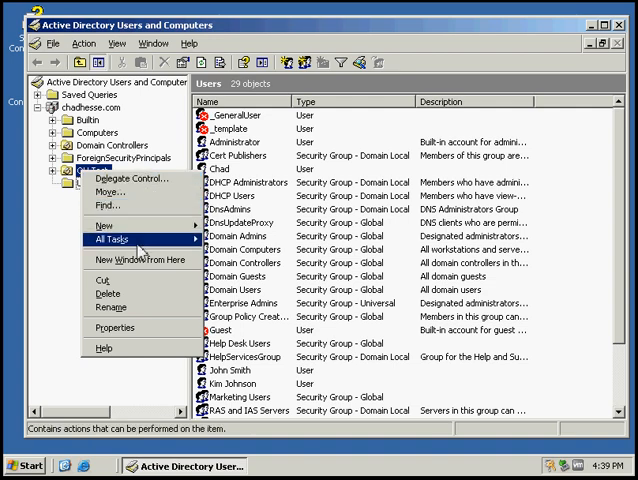
click(115, 328)
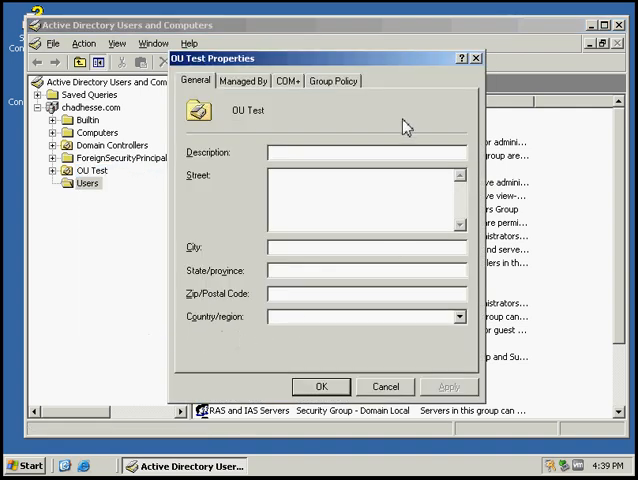
mouse_move(322, 86)
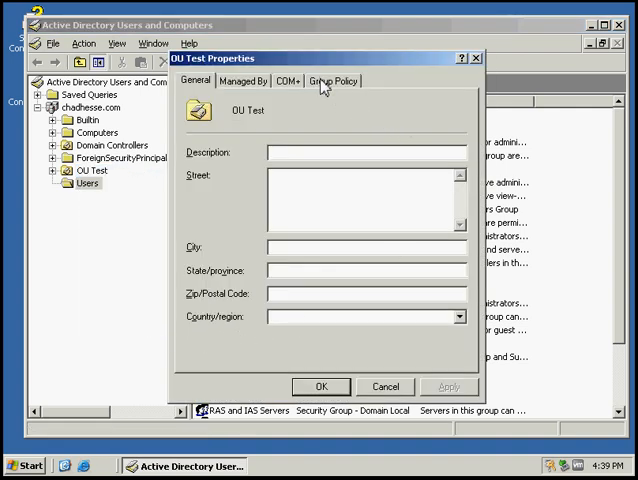
click(333, 81)
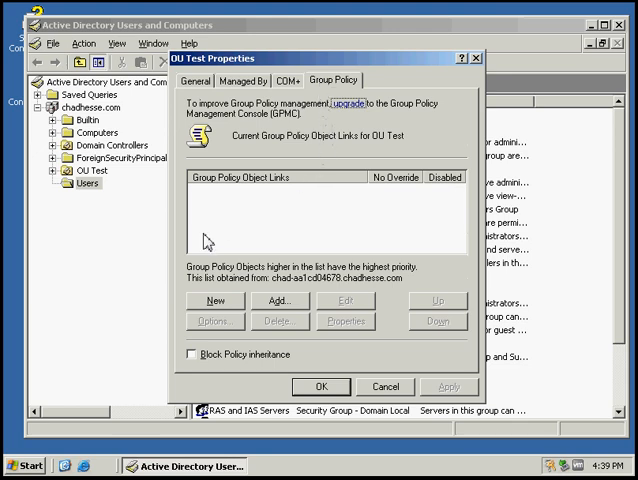
- Add a new GPO to OU Test and name it 'Marketing Policy'
click(213, 301)
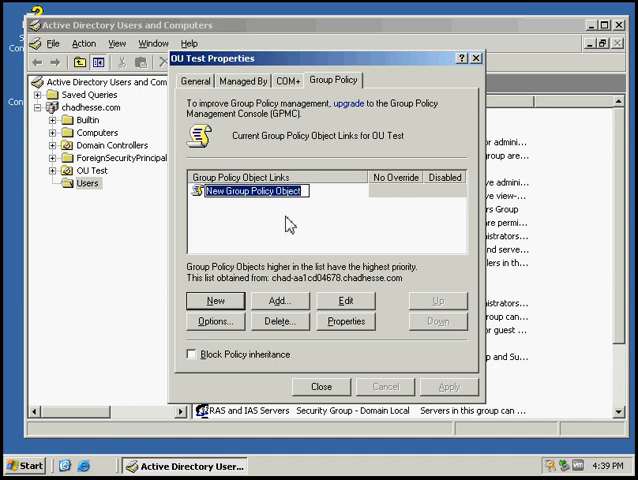
text(Mat)
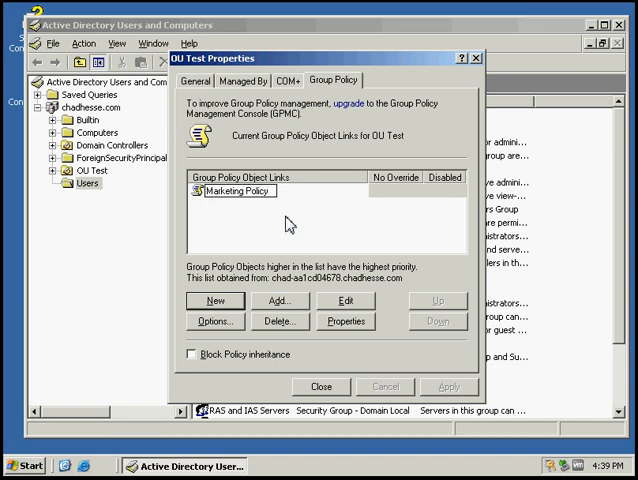
click(222, 189)
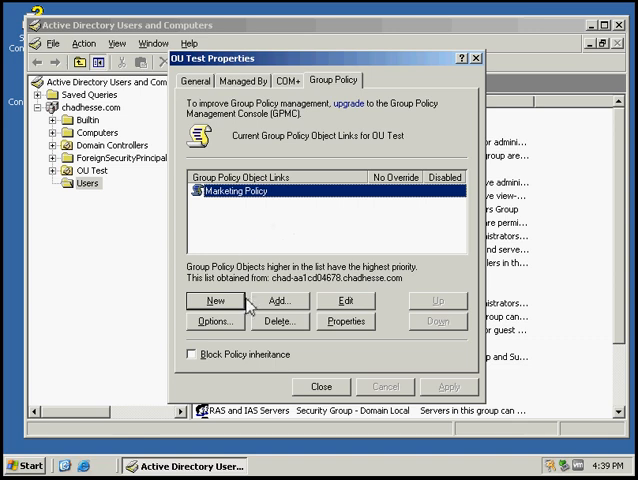
mouse_move(345, 307)
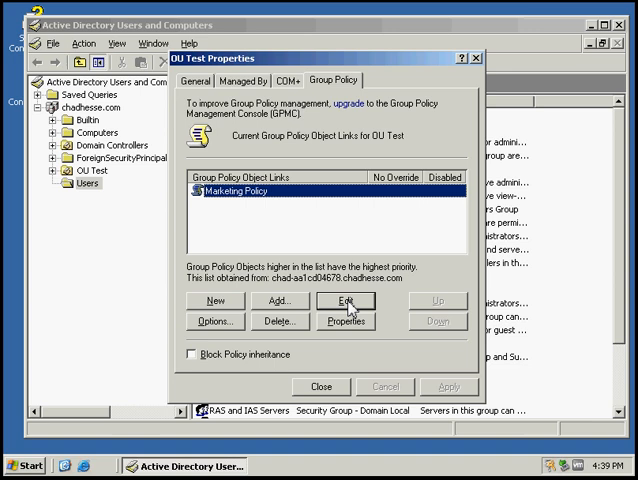
- Edit Marketing Policy and read the Remove My Documents icon setting's explanation without changing it
click(345, 300)
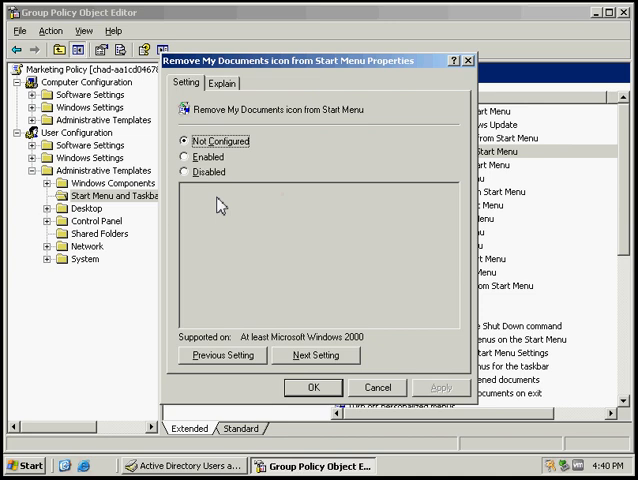
mouse_move(275, 234)
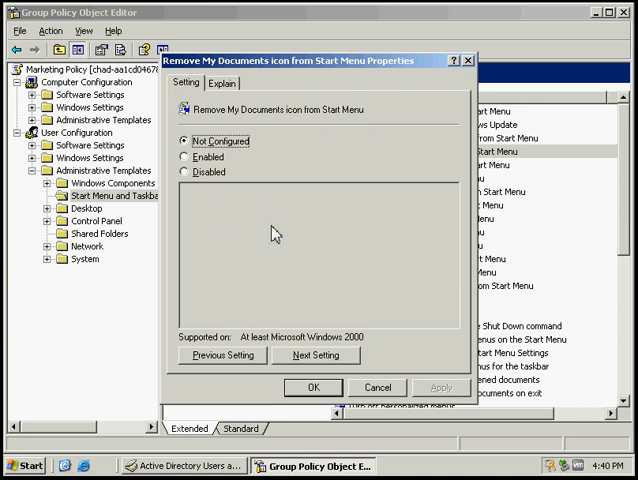
mouse_move(262, 333)
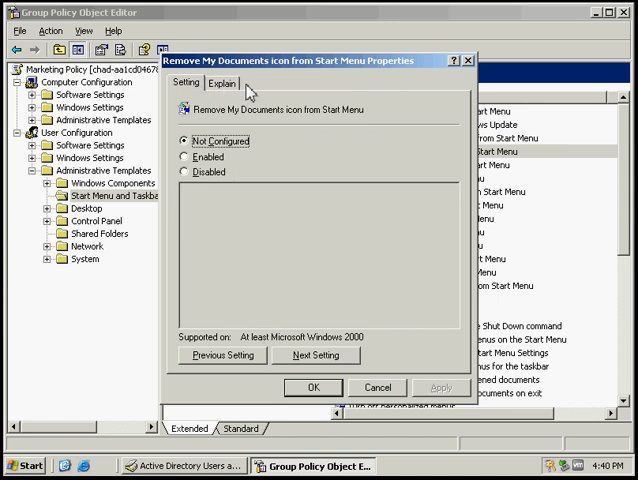
click(219, 83)
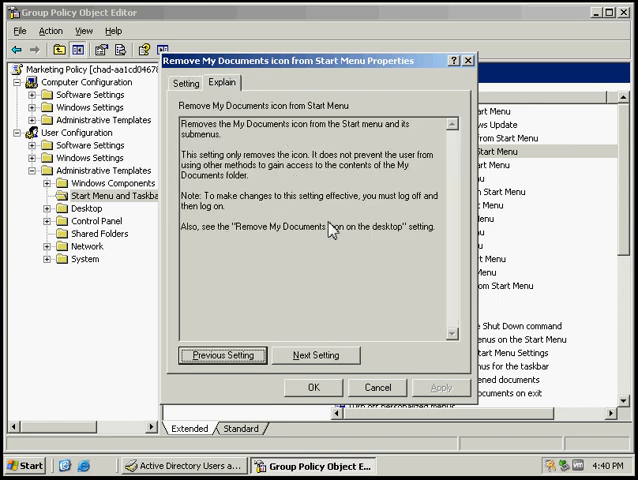
mouse_move(322, 255)
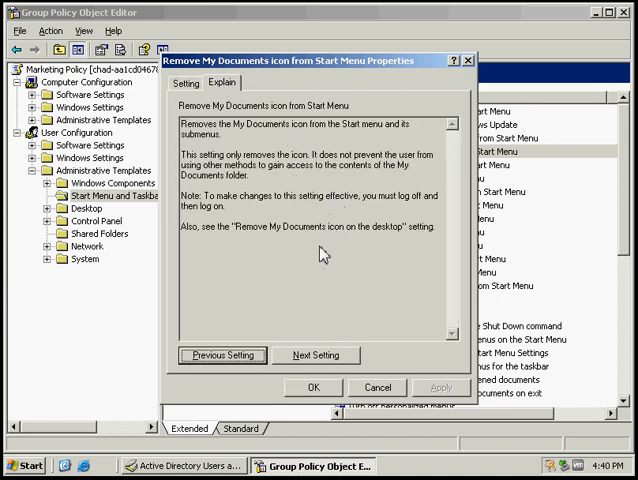
mouse_move(388, 168)
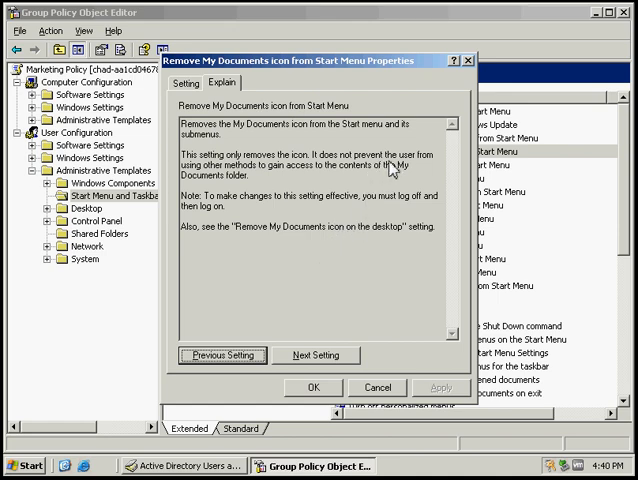
mouse_move(264, 222)
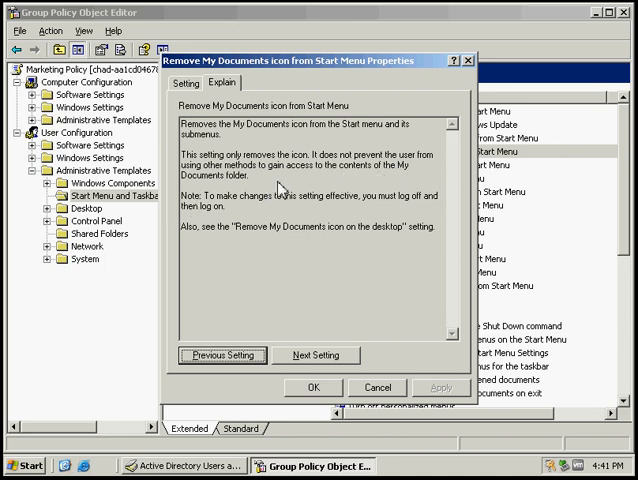
mouse_move(281, 180)
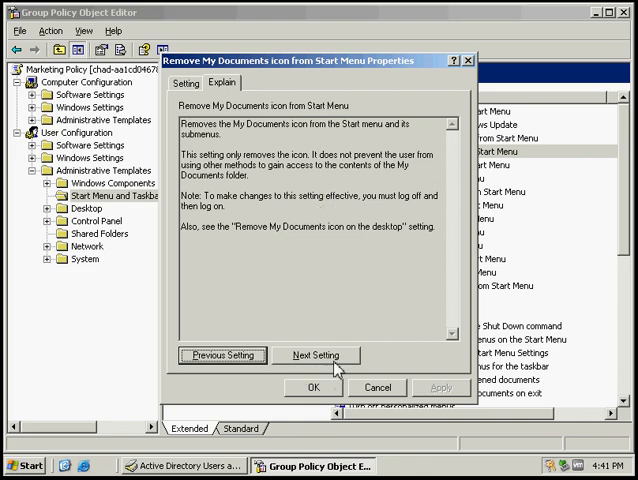
click(311, 388)
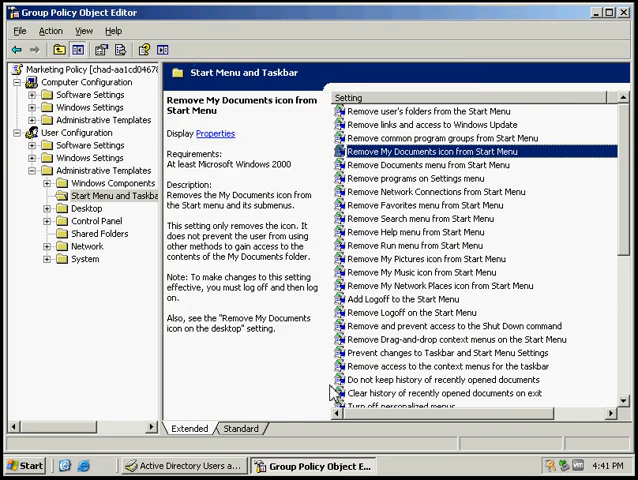
mouse_move(382, 190)
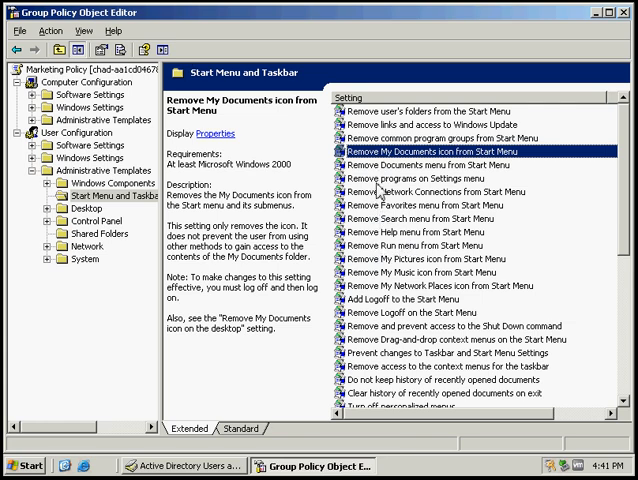
- Read the explanation of the Remove programs on Settings menu setting
click(425, 177)
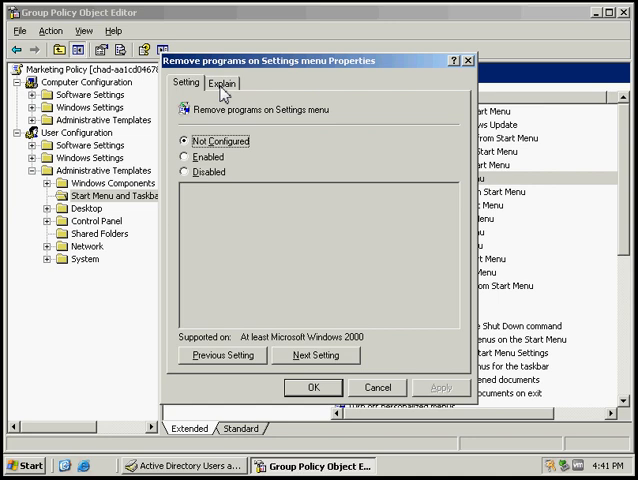
click(208, 83)
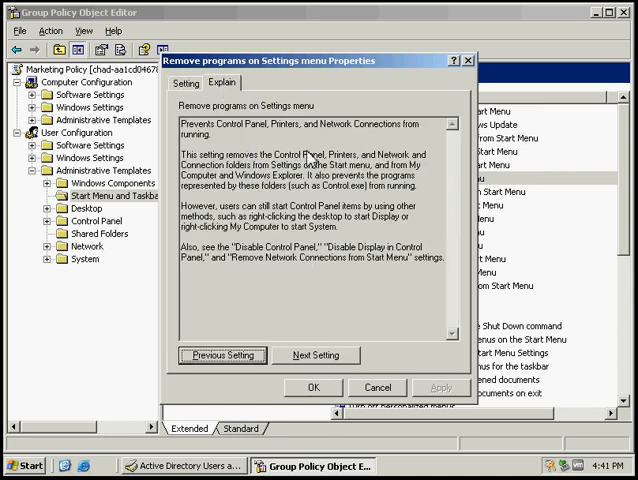
mouse_move(290, 240)
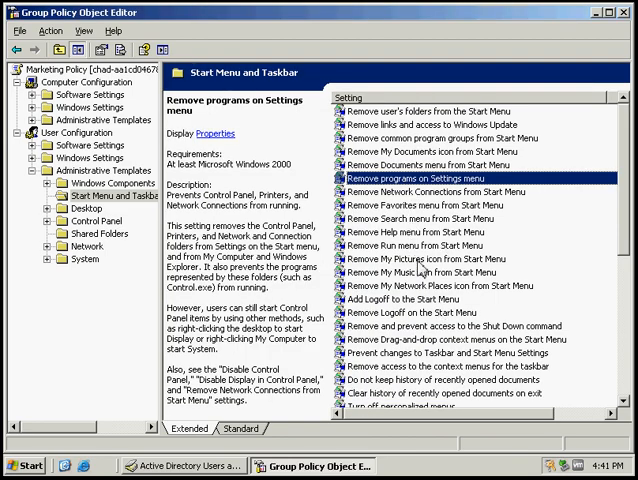
scroll(down, 3)
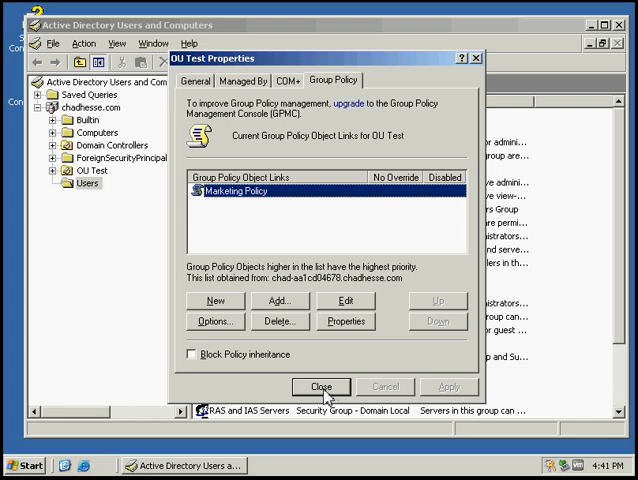
- Close the OU Test Properties dialog
click(320, 386)
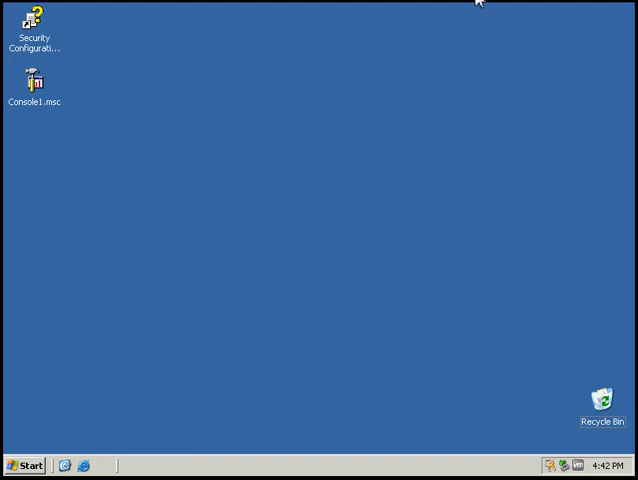
mouse_move(450, 71)
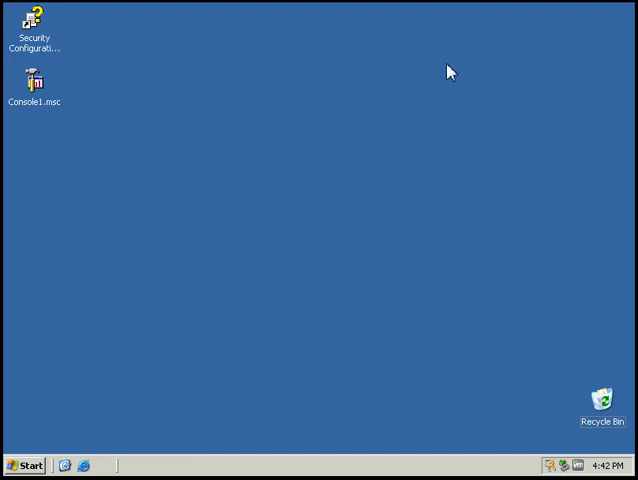
mouse_move(447, 63)
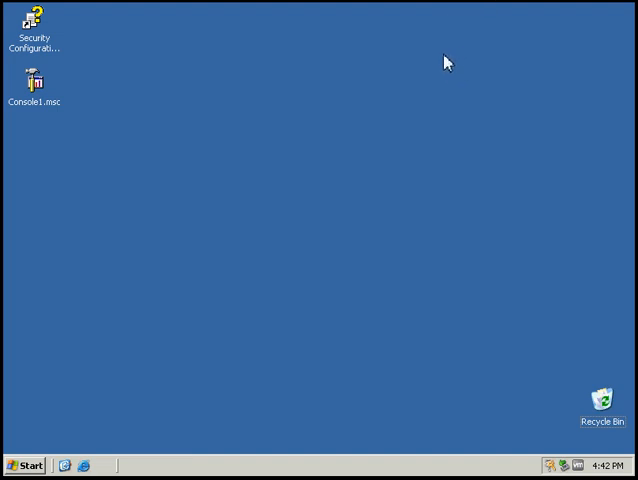